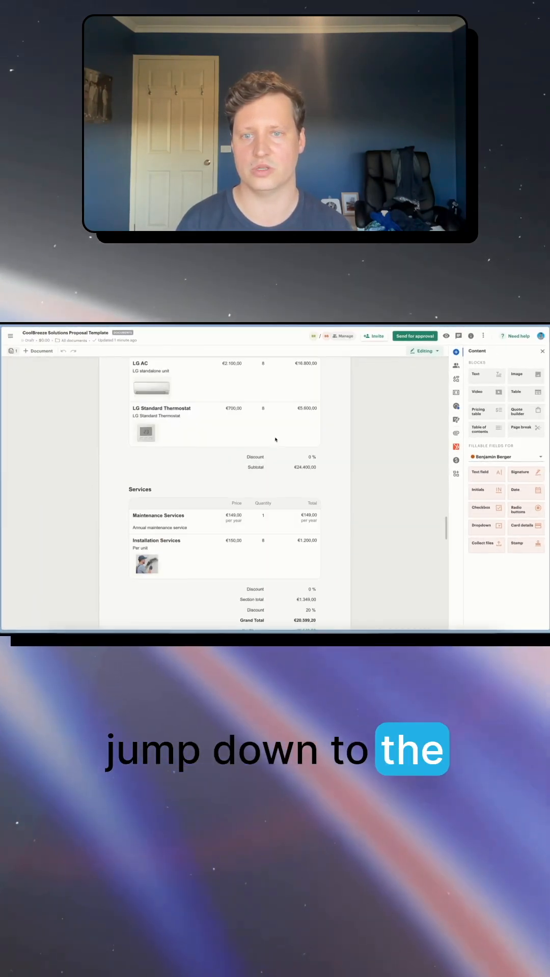
# Scroll past the Services pricing table to the Post-Installation Maintenance Schedule page.
pyautogui.scroll(-3)
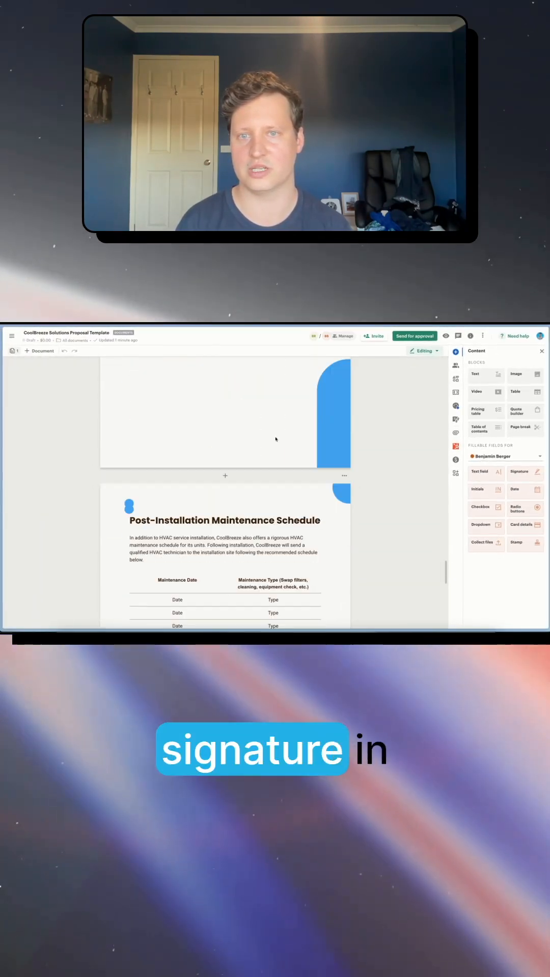
pyautogui.scroll(-3)
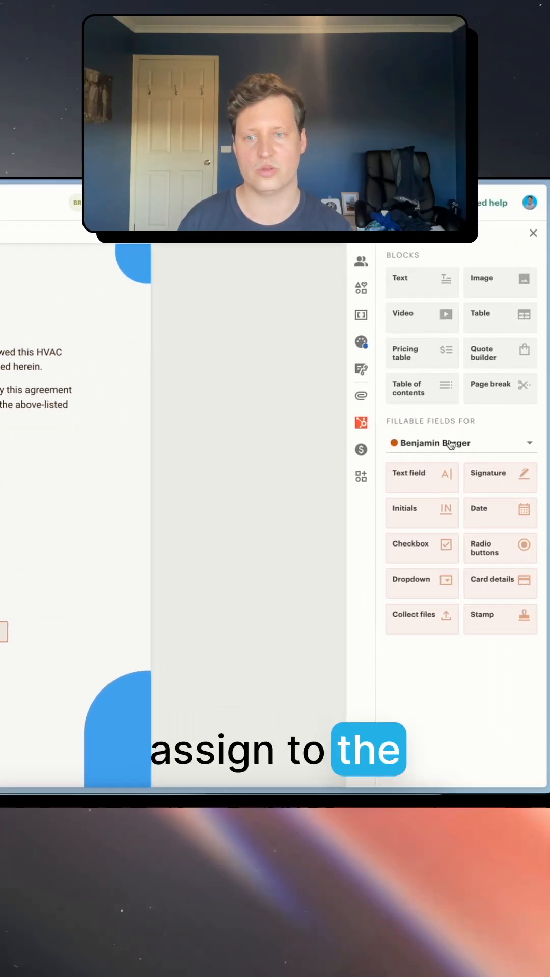
pyautogui.click(532, 232)
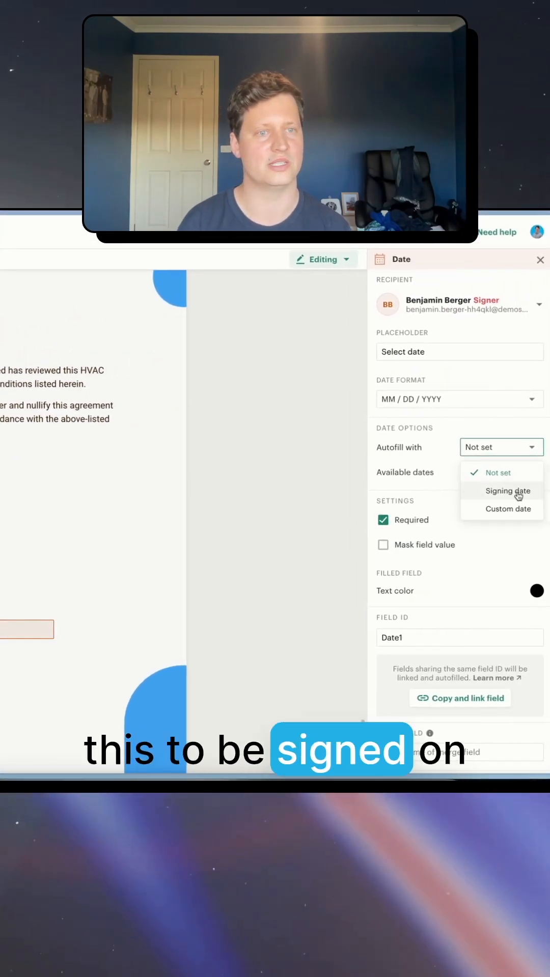
pyautogui.click(508, 491)
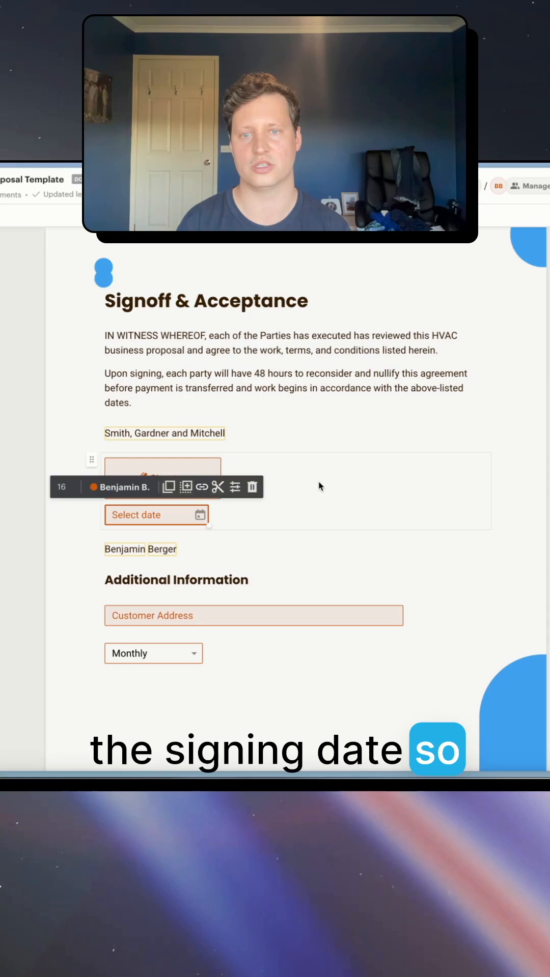